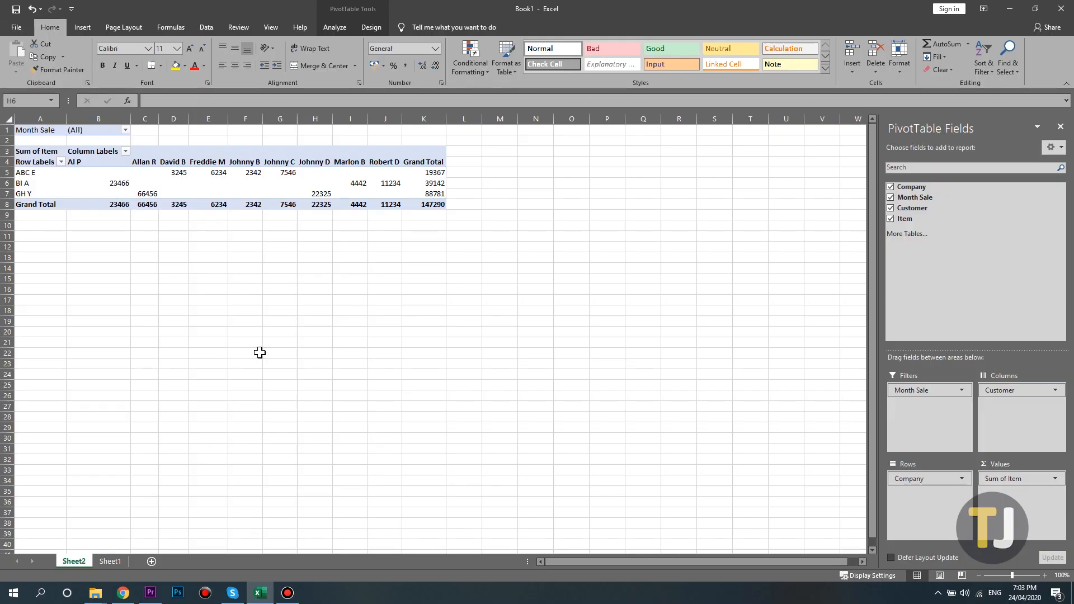
pyautogui.moveTo(86, 81)
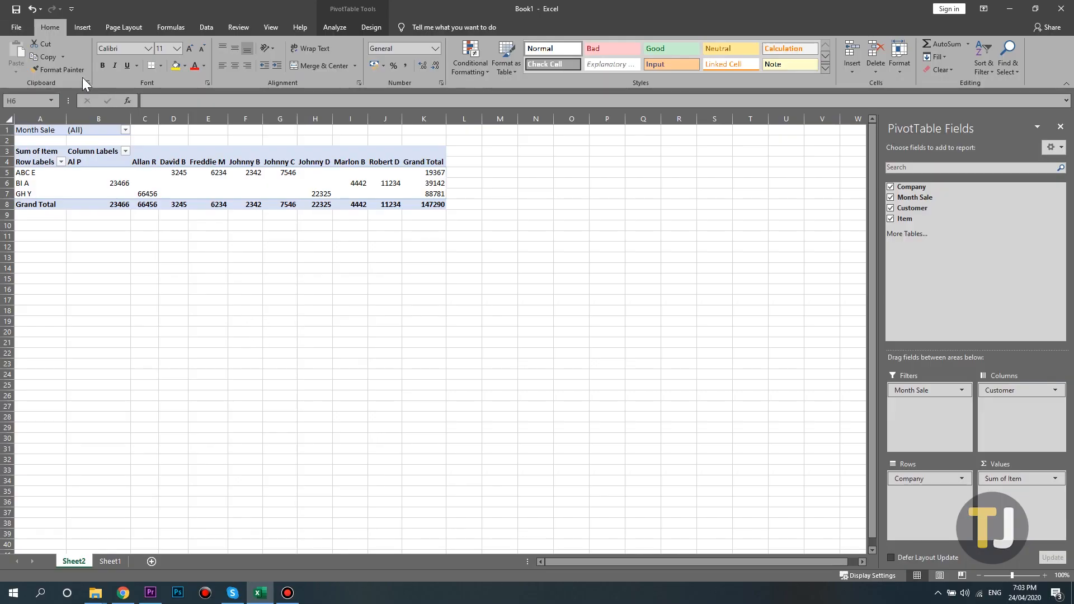
# Show the backstage start page listing recent workbooks
pyautogui.click(14, 27)
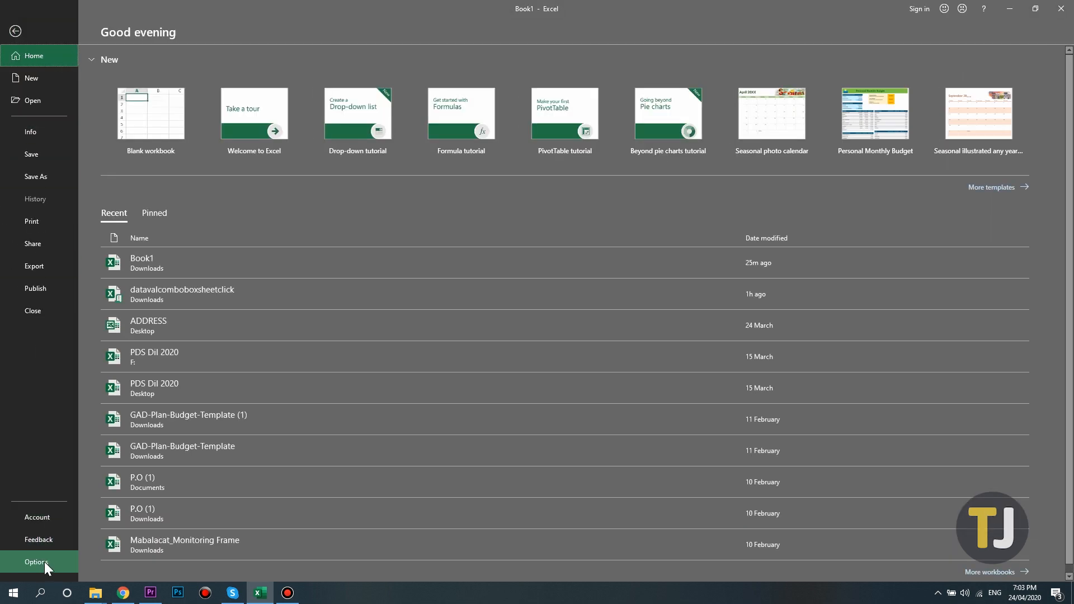
# In Excel Options > Advanced > Display, set 'Show this number of Recent Workbooks' to 0 and confirm
pyautogui.click(36, 561)
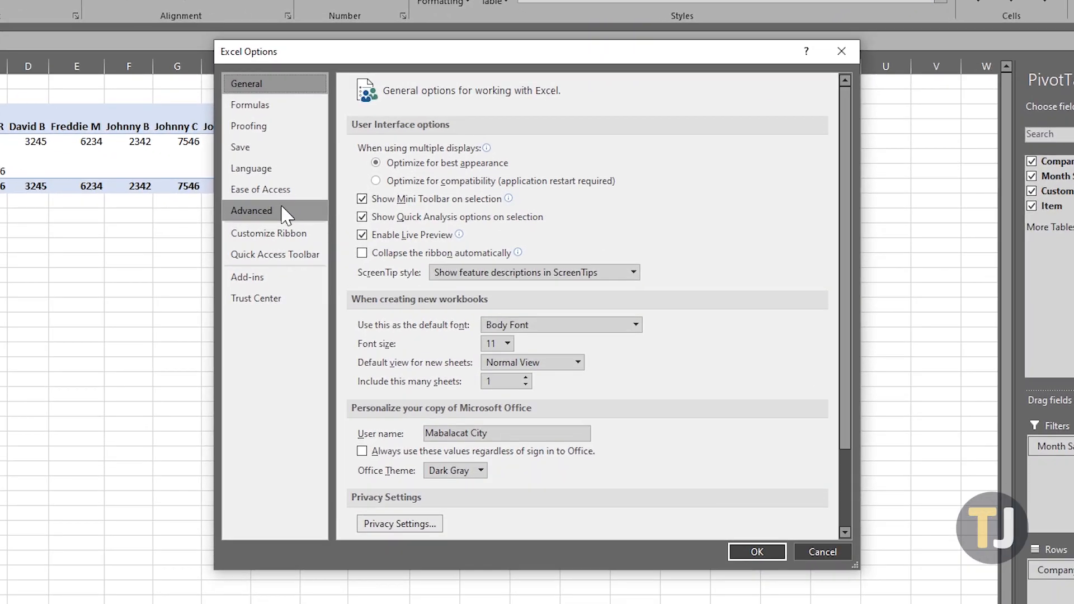
pyautogui.click(252, 210)
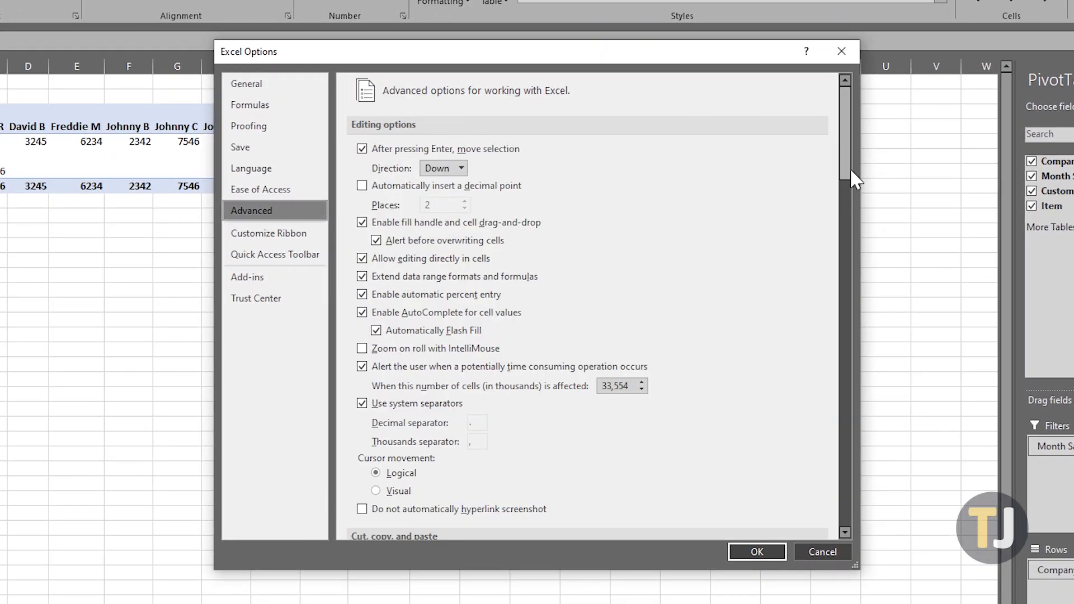
pyautogui.scroll(-3)
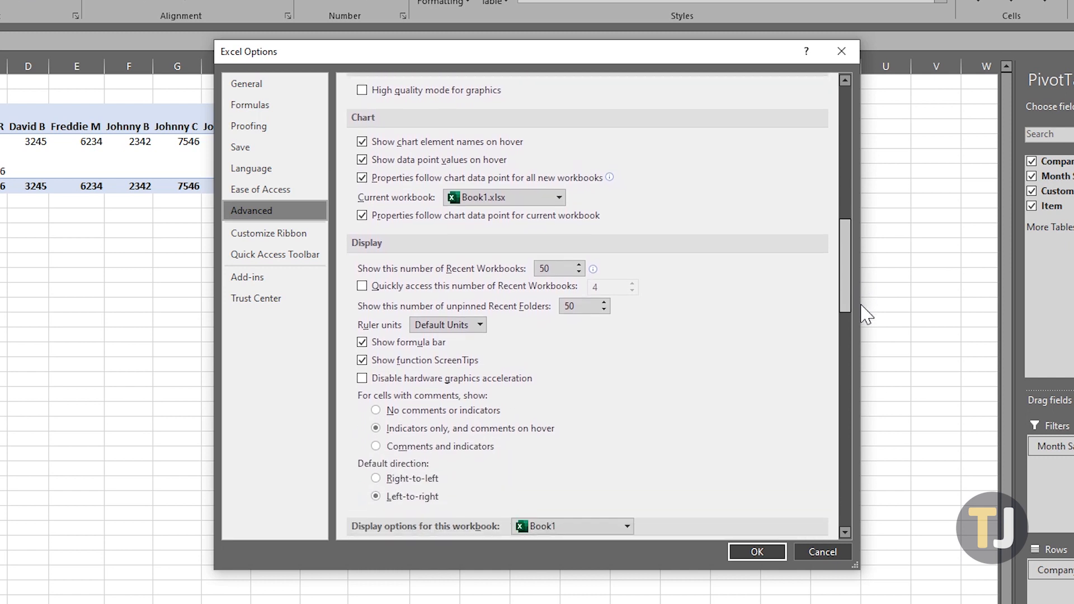
pyautogui.scroll(-3)
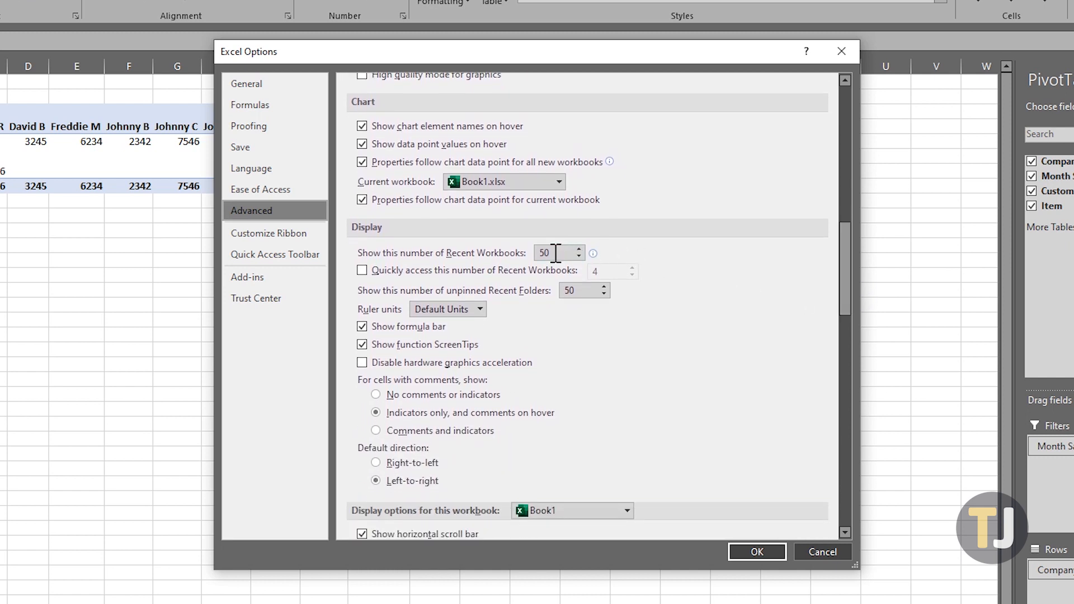
pyautogui.tripleClick(554, 252)
pyautogui.write('0')
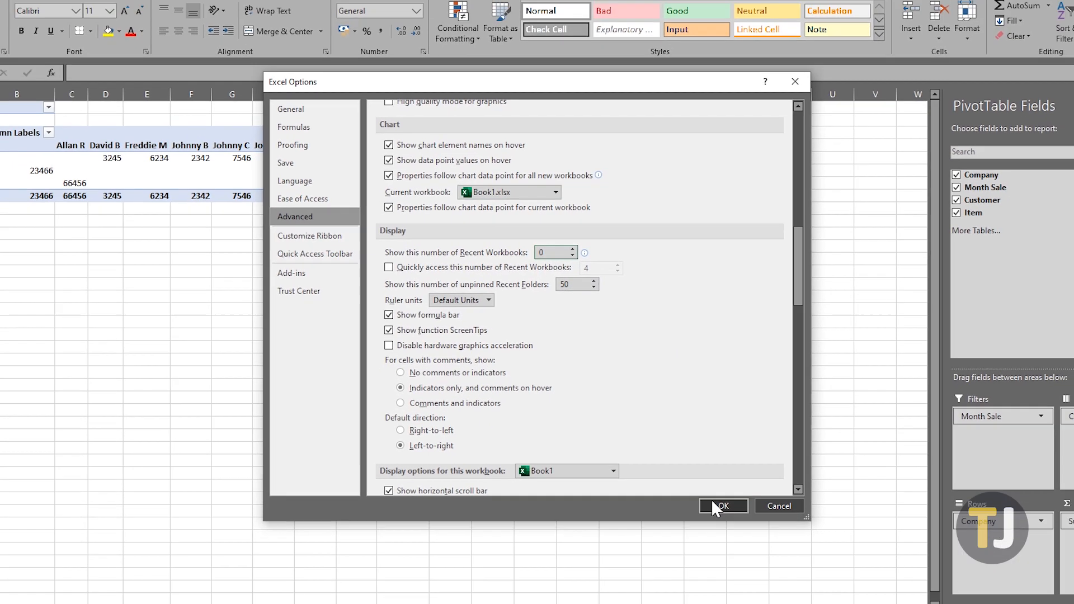
pyautogui.click(724, 505)
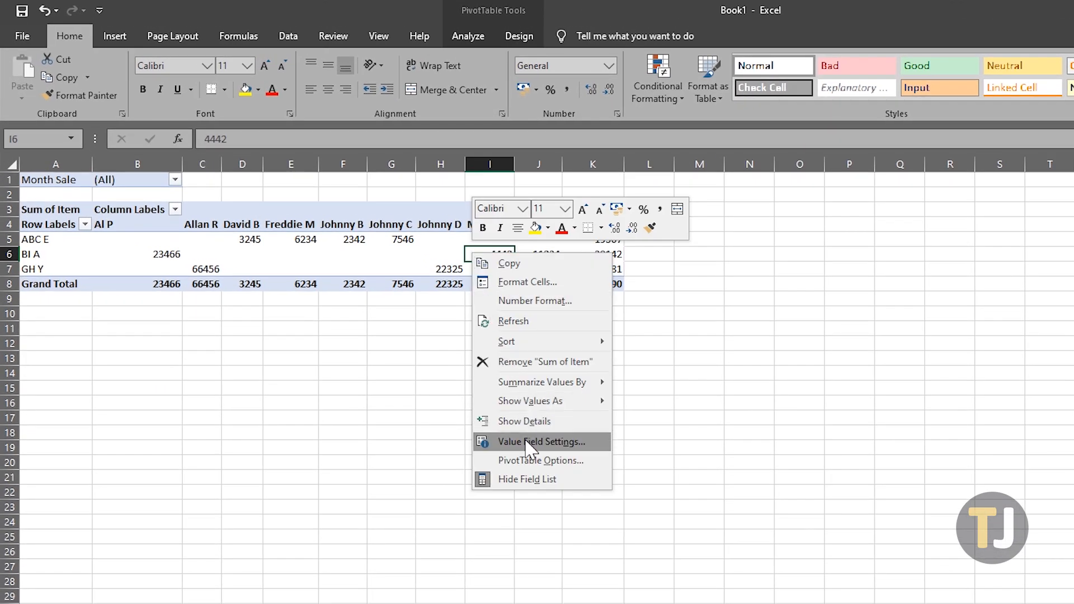
# In PivotTable Options > Data, set 'Number of items to retain per field' to None and confirm
pyautogui.click(540, 459)
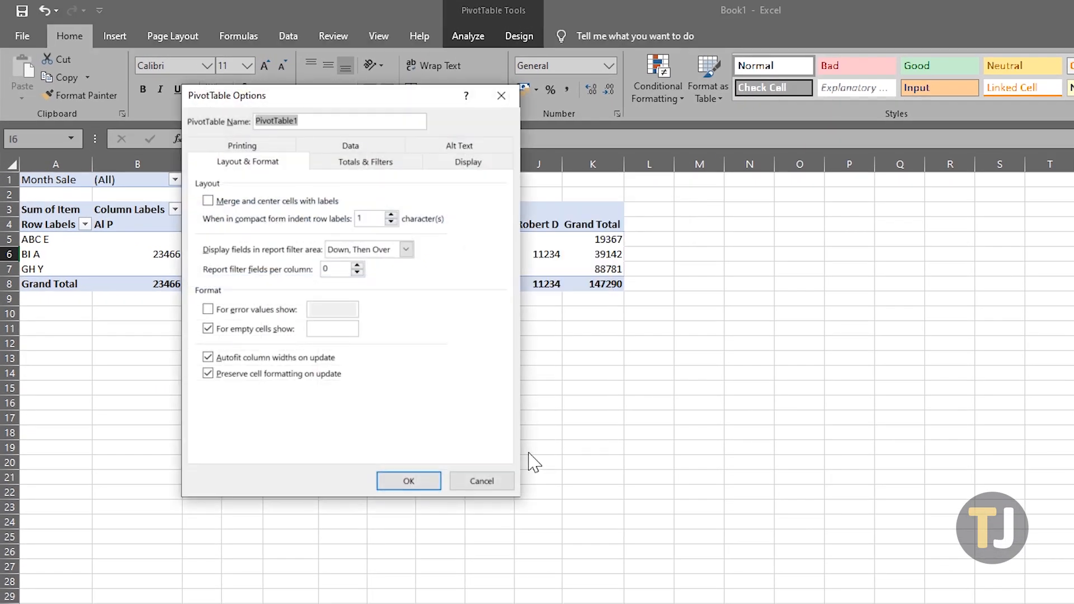
pyautogui.moveTo(445, 233)
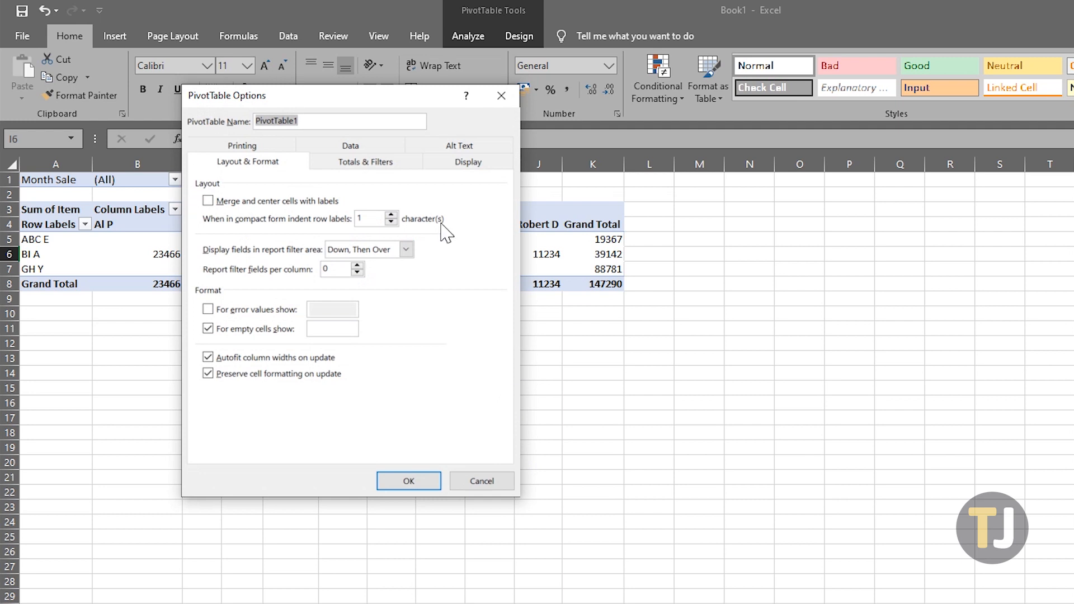
pyautogui.click(350, 161)
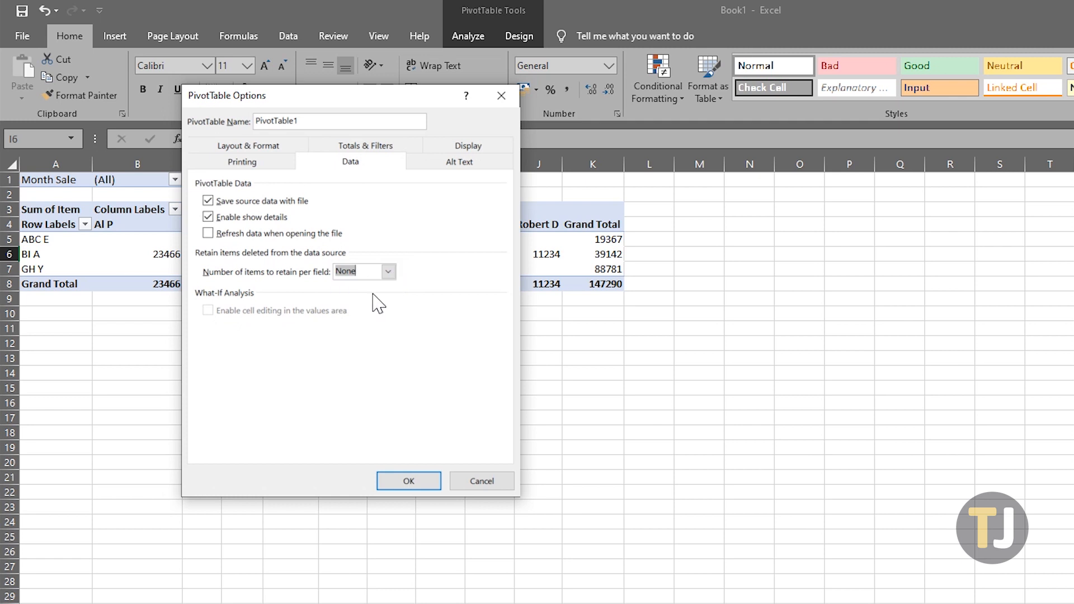
pyautogui.click(408, 480)
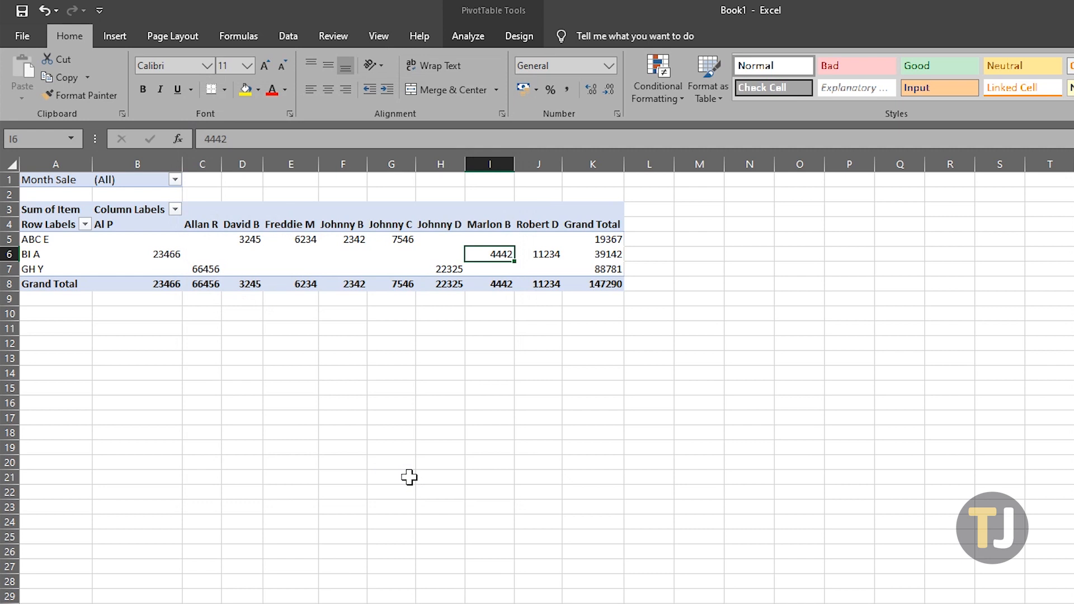
# Launch the VBA editor for Book1 with Alt+F11
pyautogui.rightClick(440, 254)
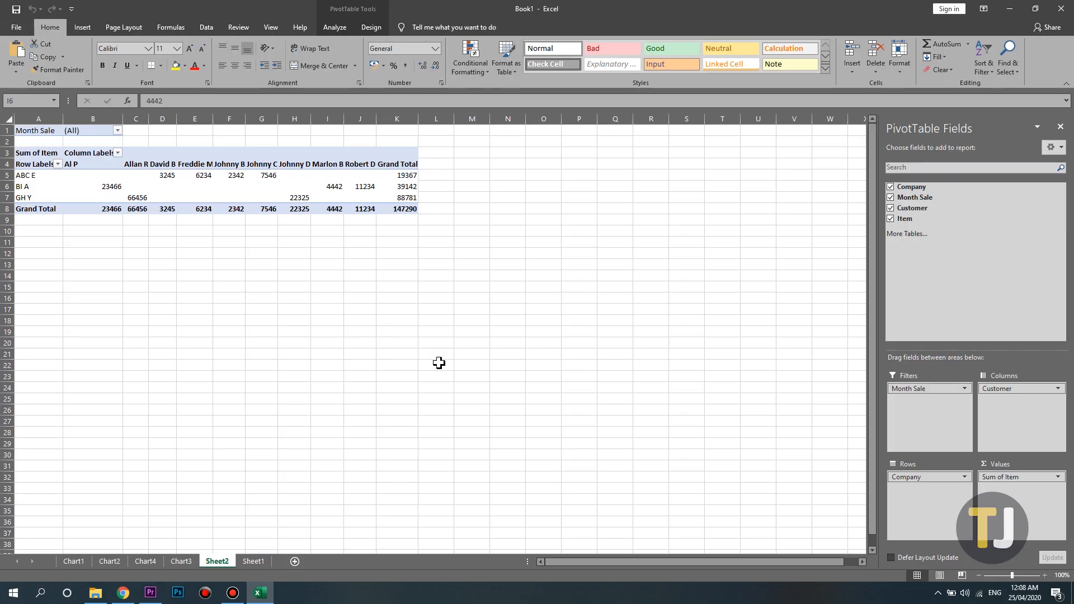
pyautogui.press('Alt+F11')
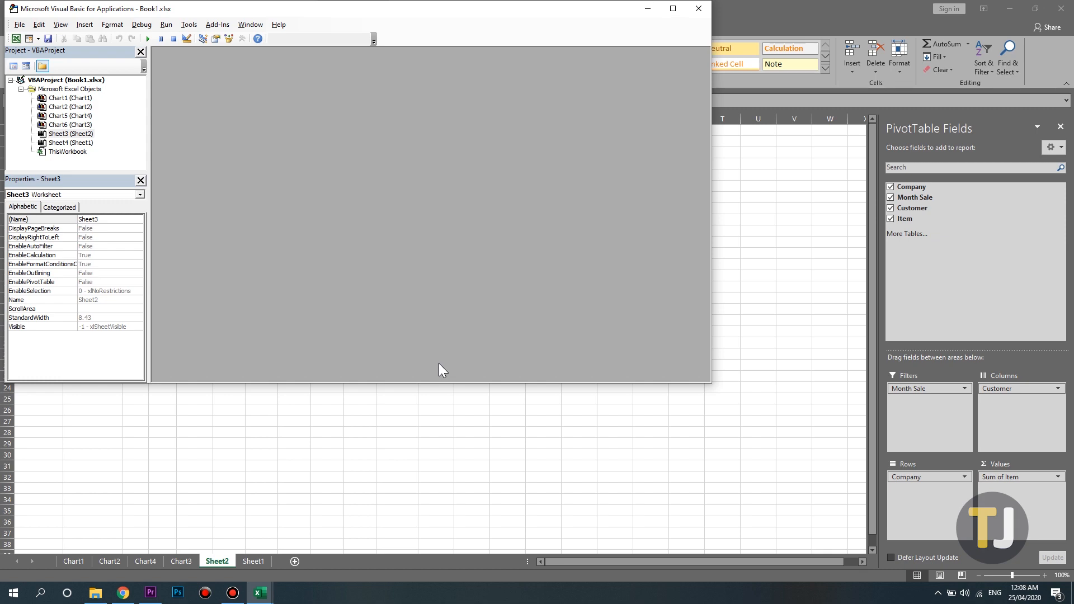
pyautogui.moveTo(416, 363)
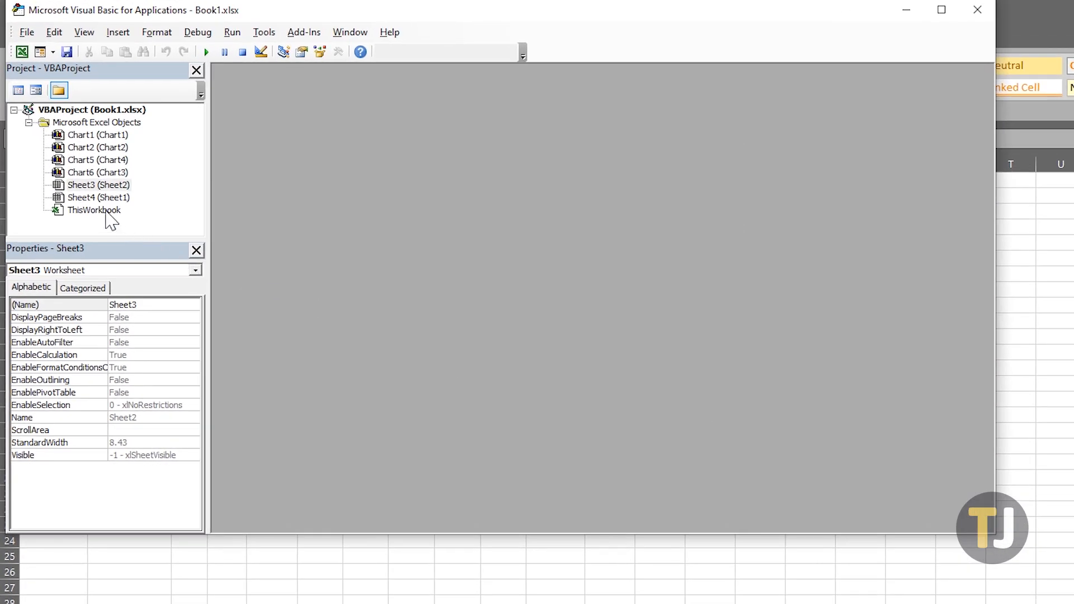
# Bring up the ThisWorkbook code module for the Workbook_Open macro
pyautogui.doubleClick(93, 210)
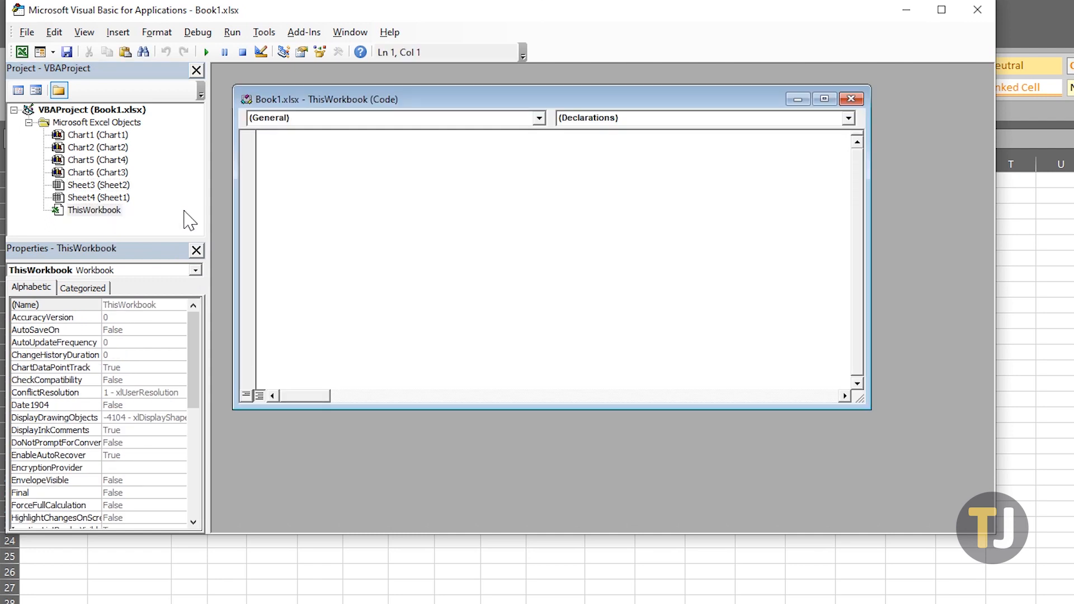
pyautogui.moveTo(290, 161)
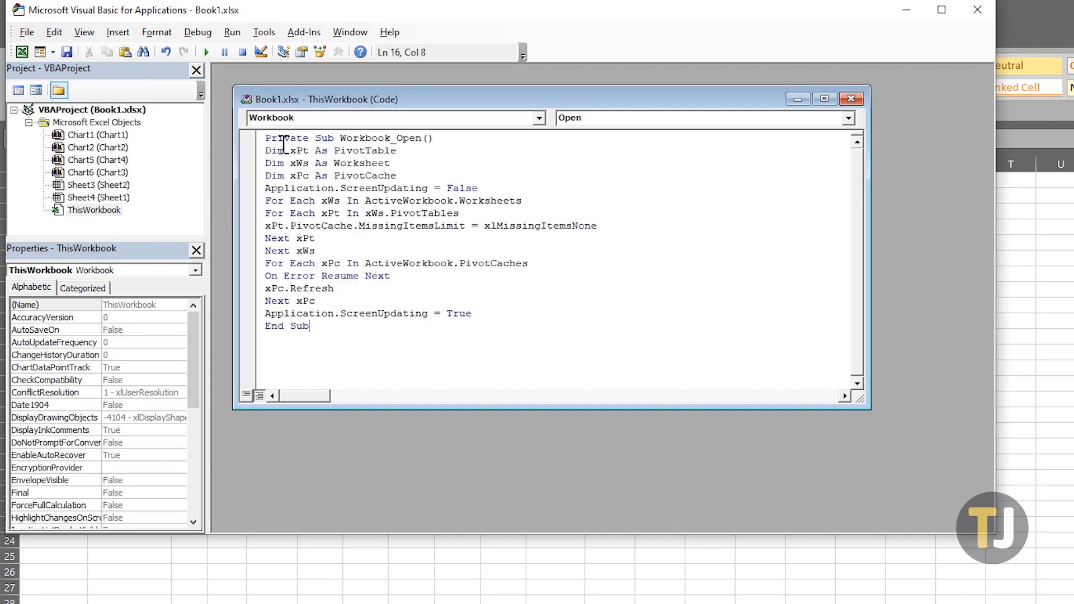
pyautogui.moveTo(388, 358)
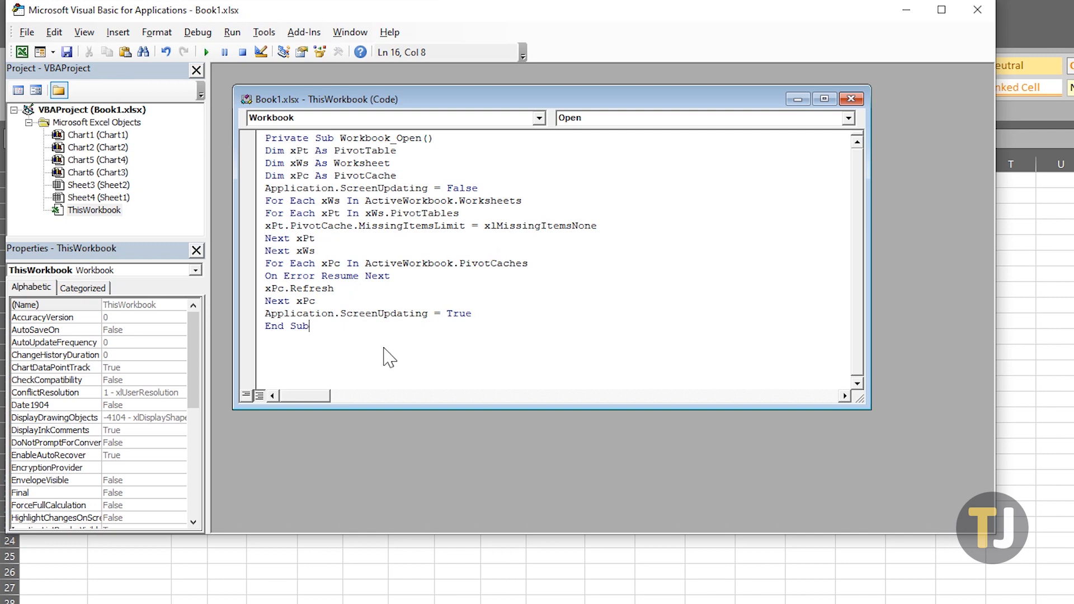
pyautogui.moveTo(385, 348)
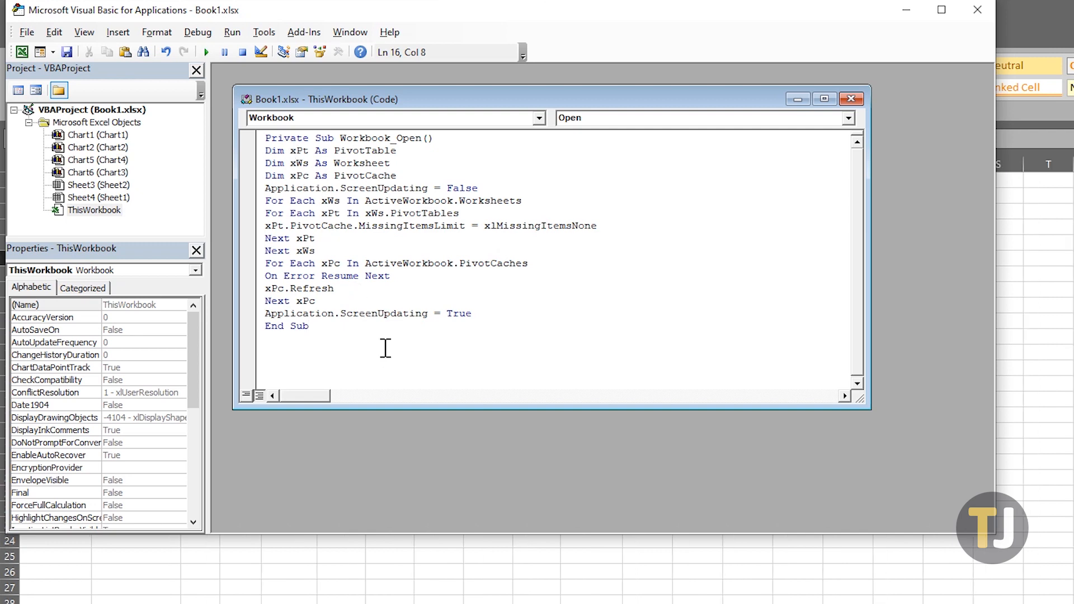